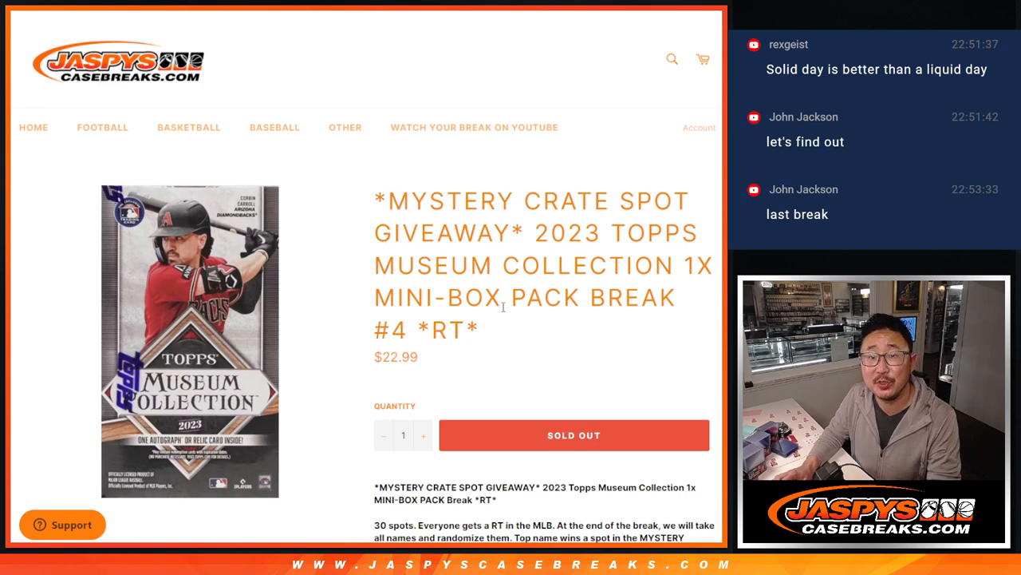
Step: Leave the sold-out Topps Museum break listing for the RANDOM.ORG Dice Roller with two dice
double_click(390, 329)
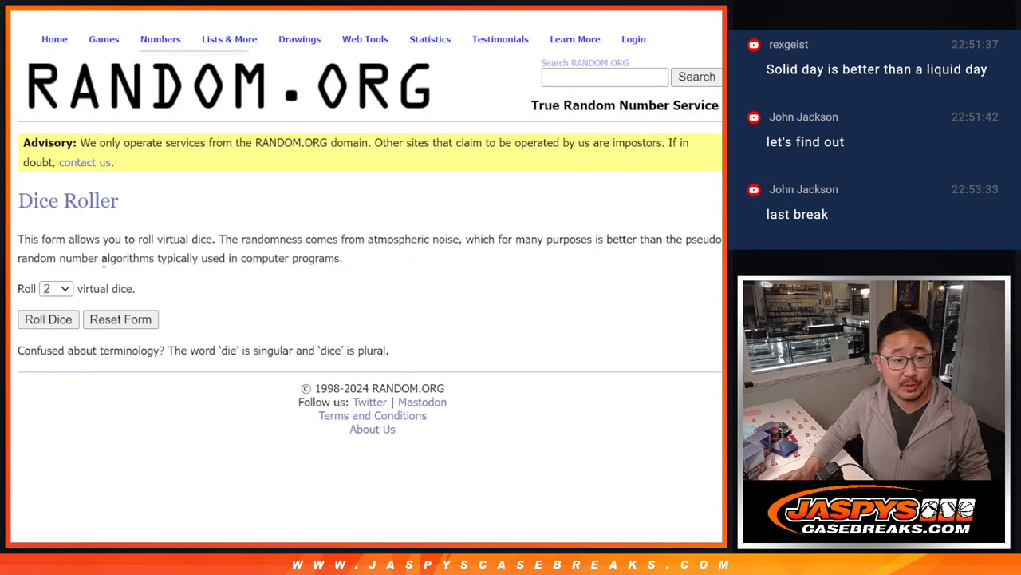
Step: Bring up the randomized 30-name results and shuffle them once more with Again!
left_click(48, 319)
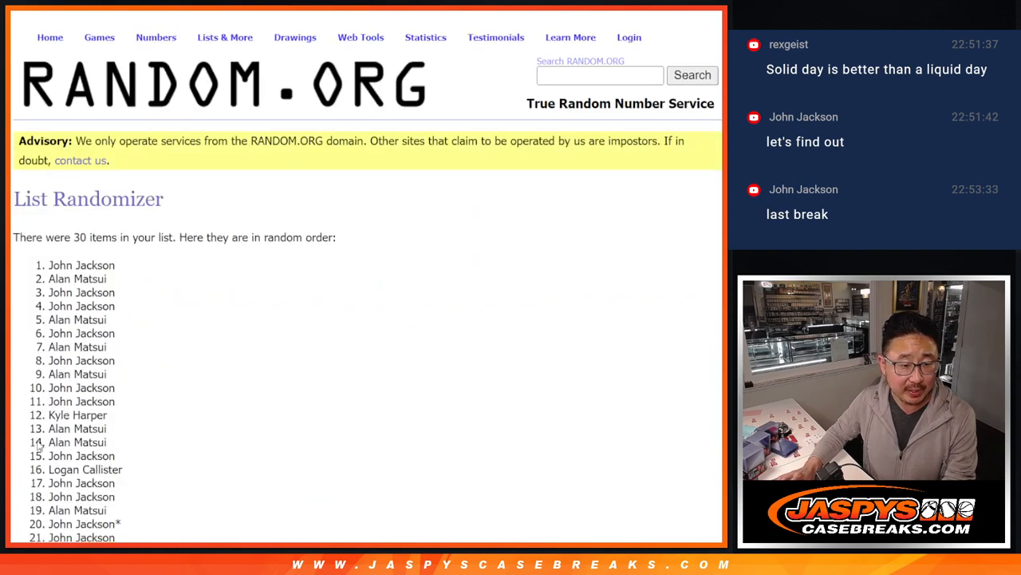
scroll("down", 3)
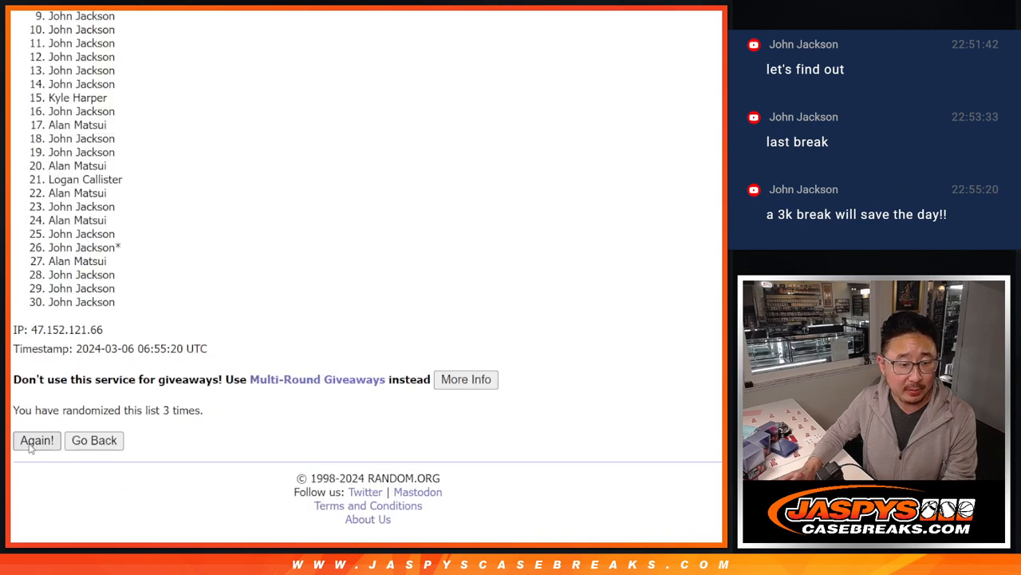
left_click(35, 441)
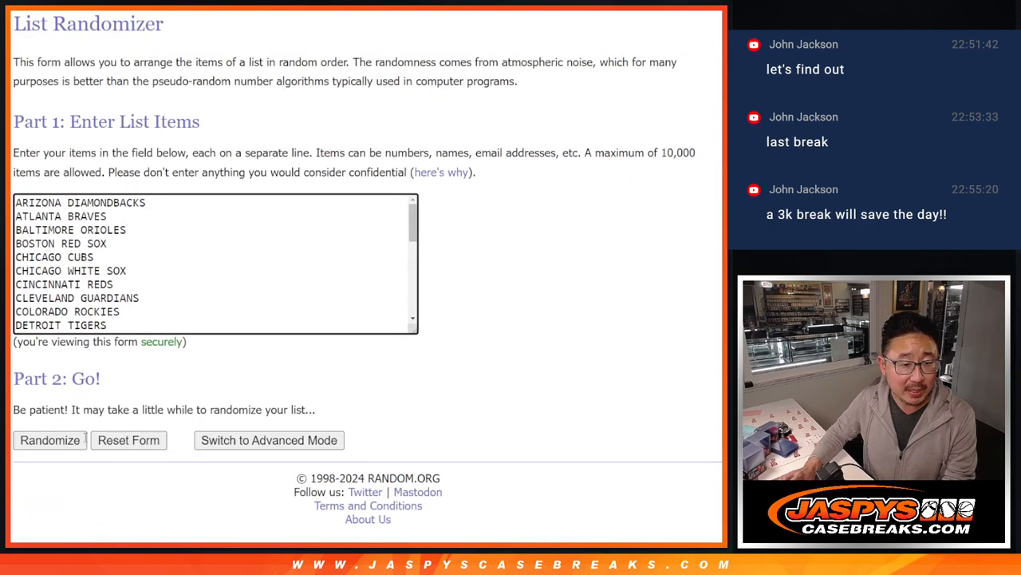
Step: Randomize the MLB team list and reshuffle it a second time
left_click(50, 440)
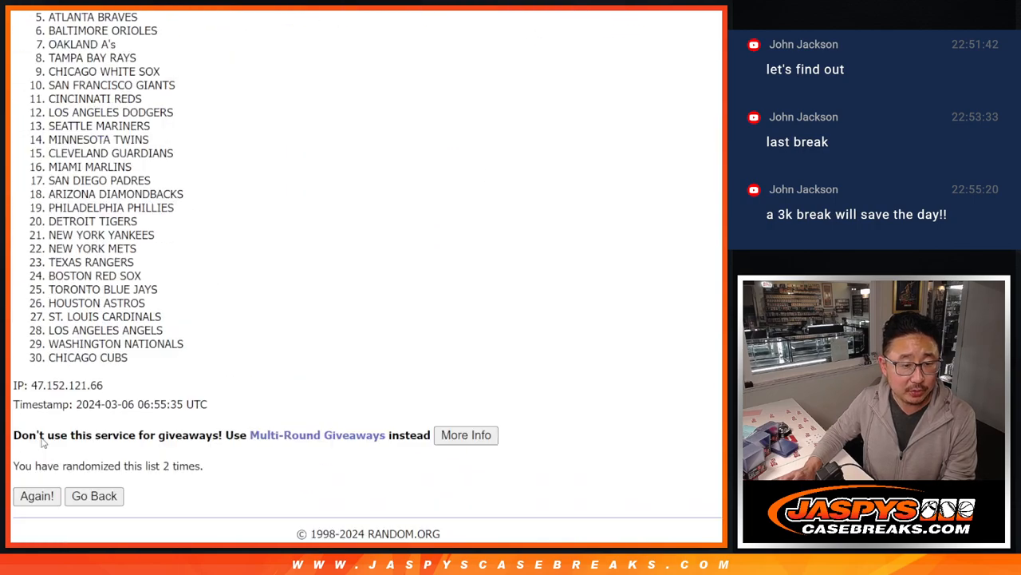
left_click(37, 495)
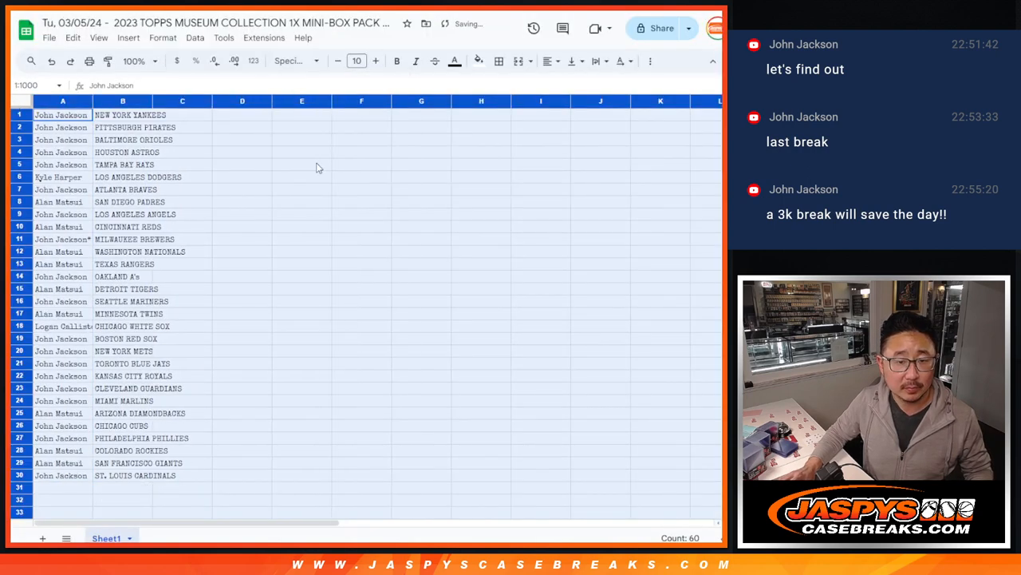
Step: Set the name and team list in the Poppins font
left_click(290, 60)
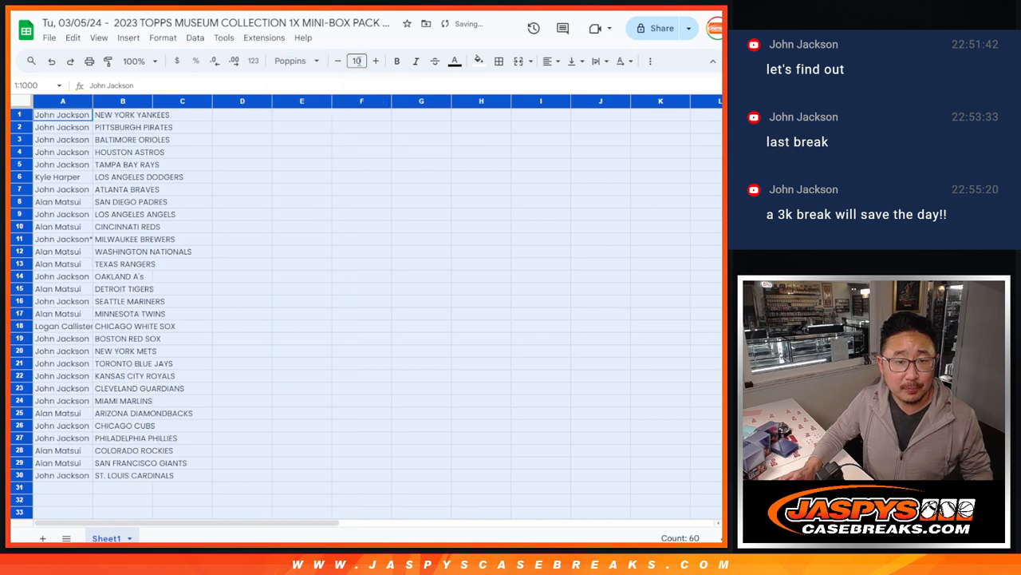
left_click(137, 61)
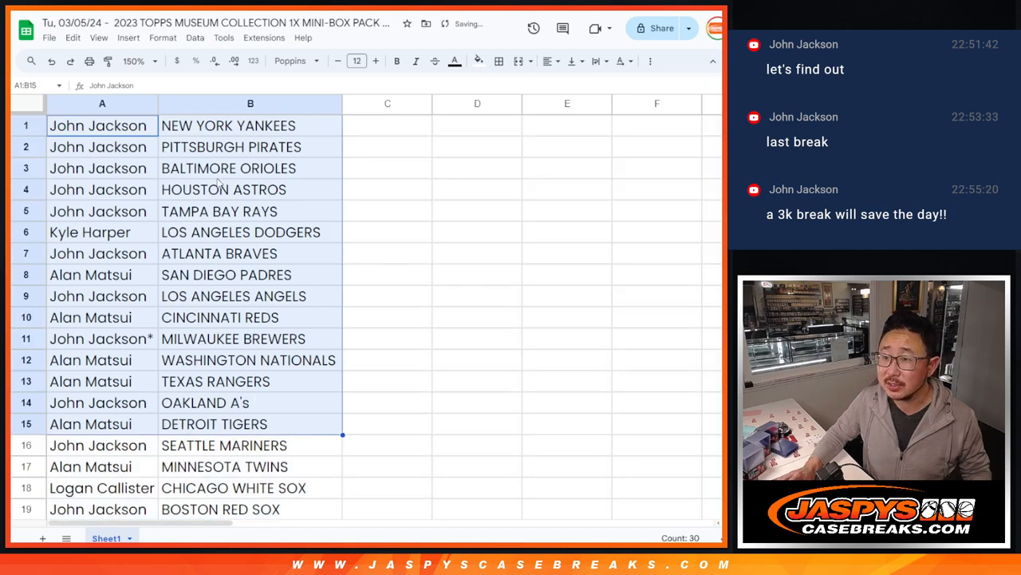
scroll("down", 3)
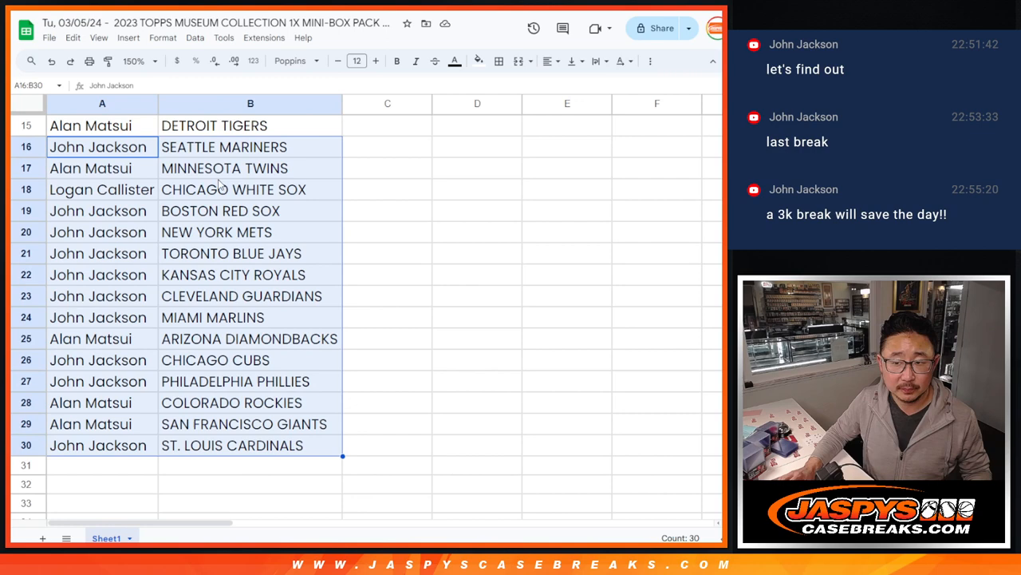
Step: Sort the sheet A to Z by the team column and add All borders to every cell
left_click(140, 61)
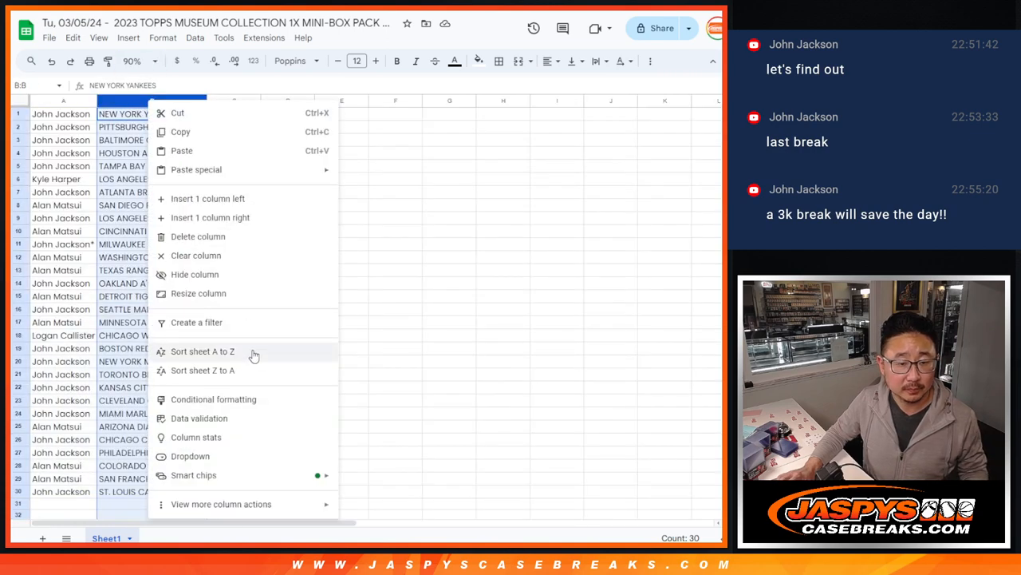
left_click(201, 351)
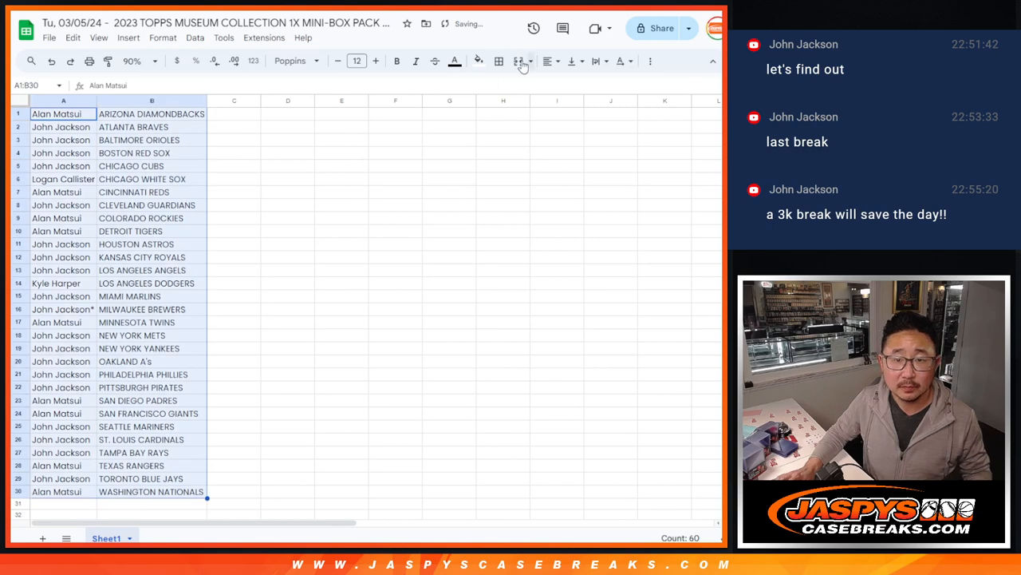
left_click(498, 61)
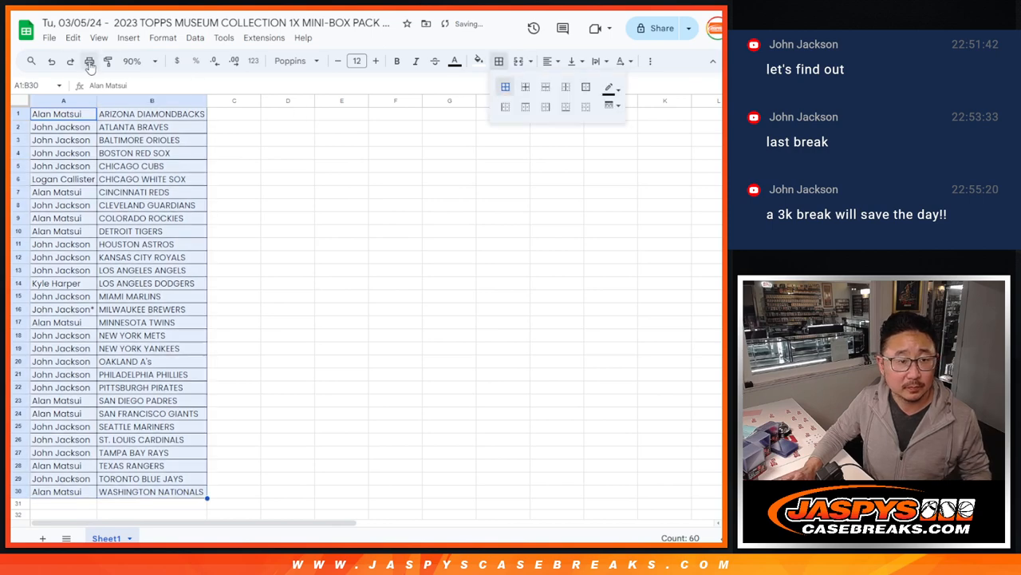
left_click(86, 61)
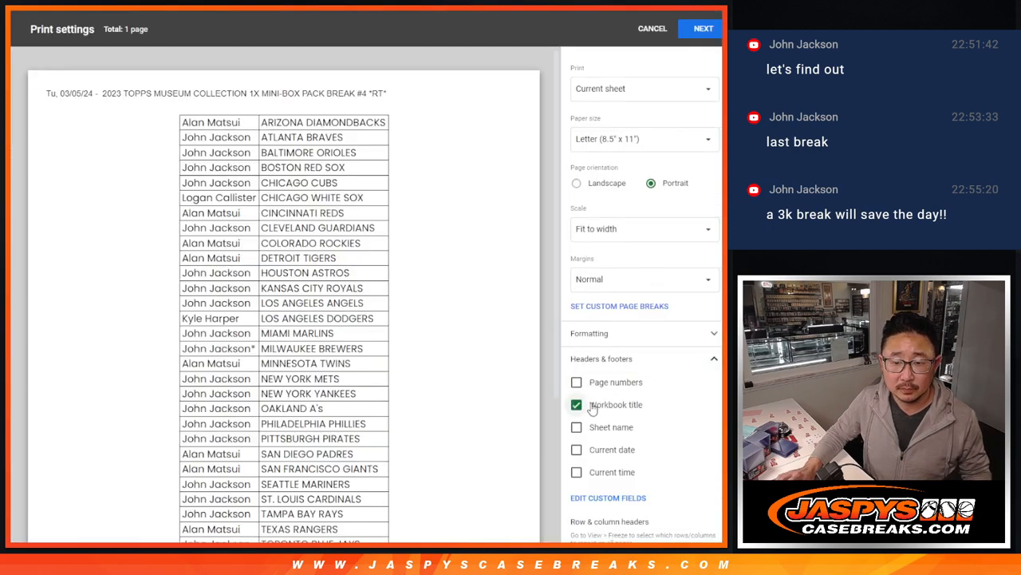
Step: Send the sorted list to the printer with the workbook title as header
left_click(701, 28)
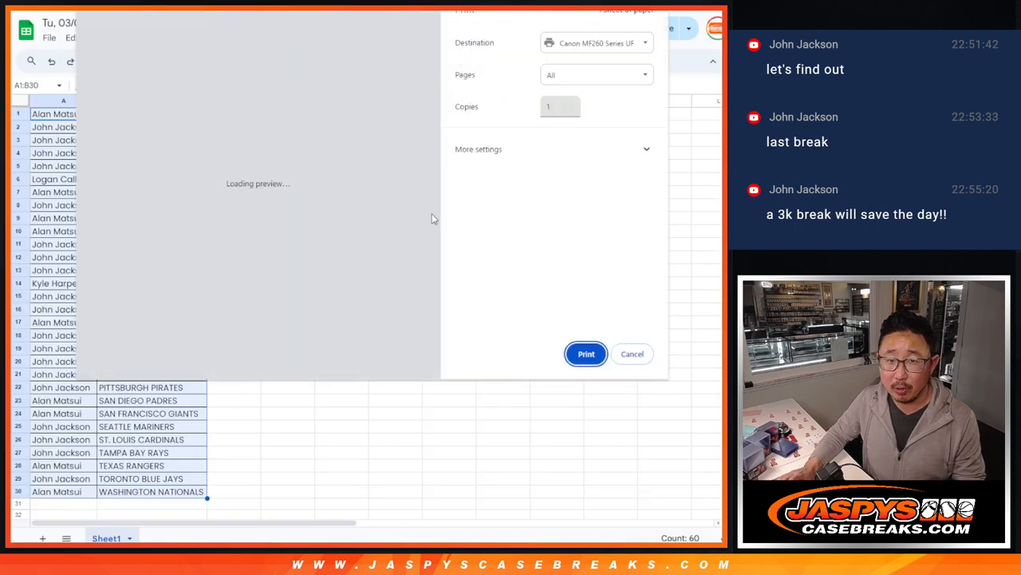
left_click(632, 355)
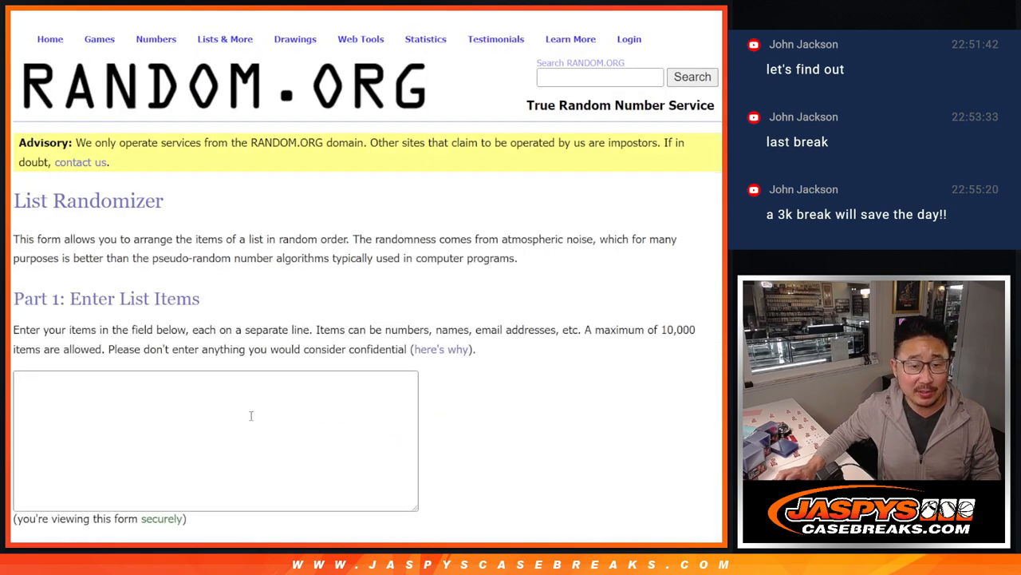
type("Alan Matsui")
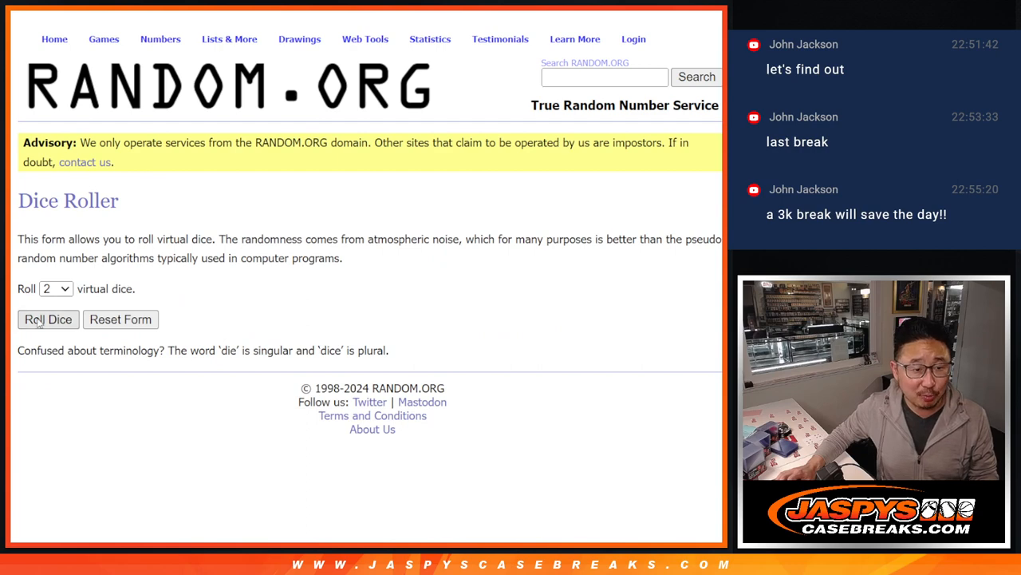
left_click(48, 319)
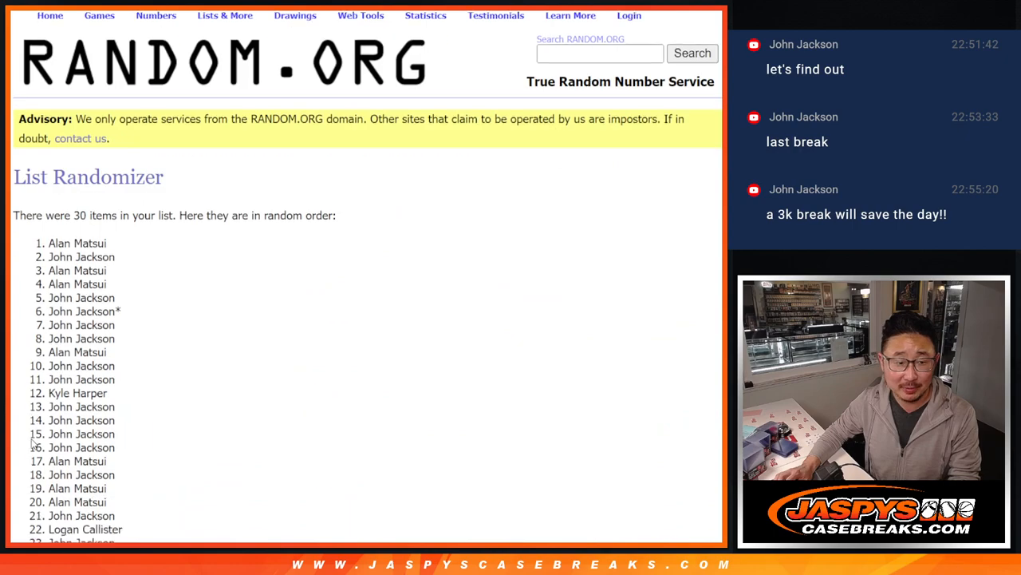
Step: Reshuffle the 30-name results twice more with Again! and review the new order
scroll("down", 3)
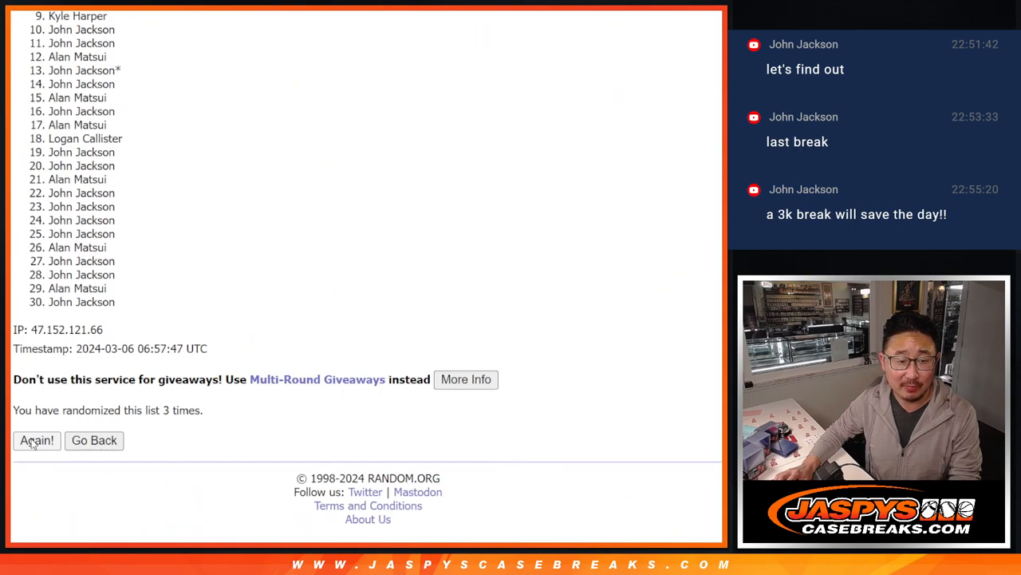
left_click(35, 440)
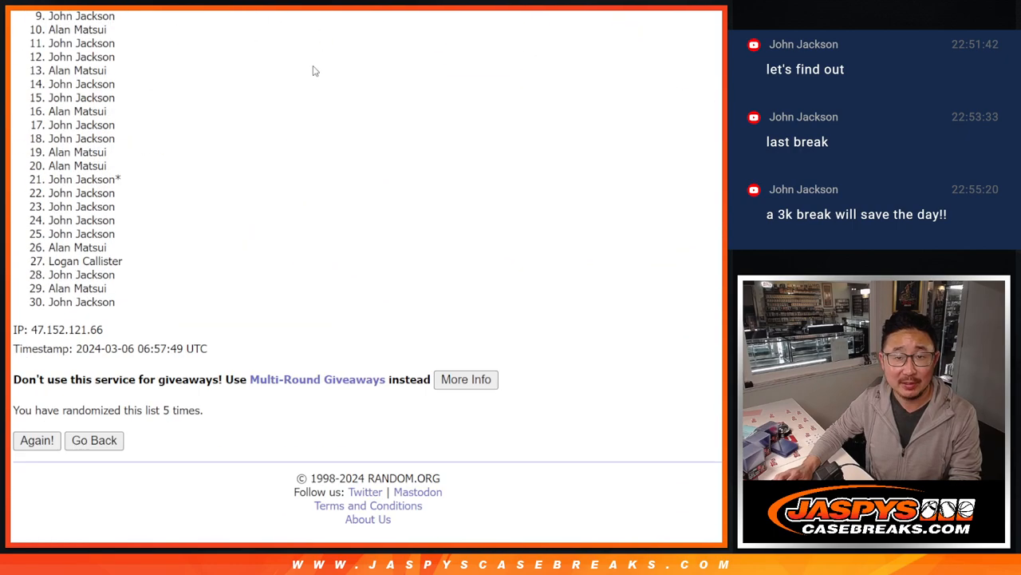
left_click(35, 440)
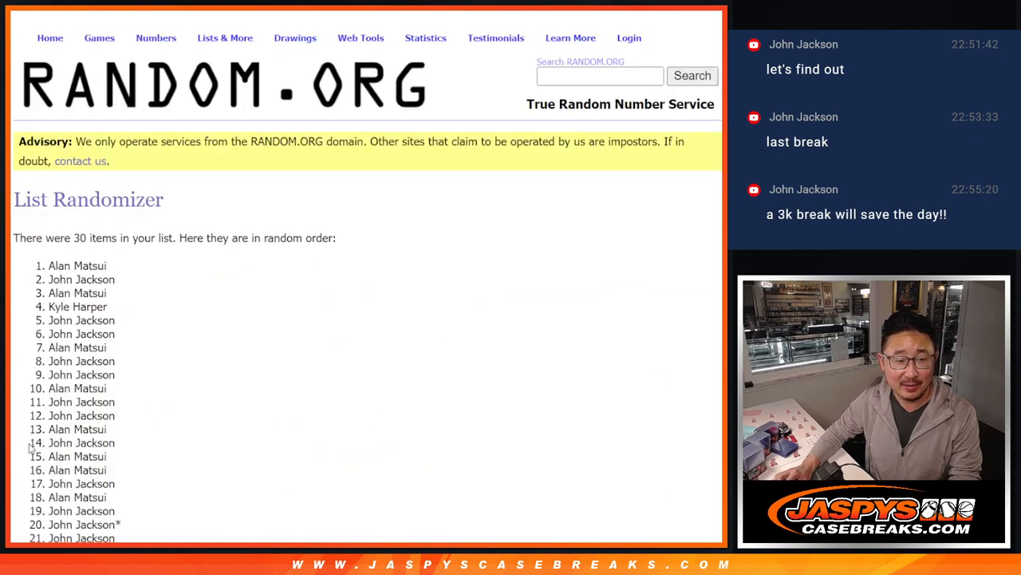
scroll("down", 3)
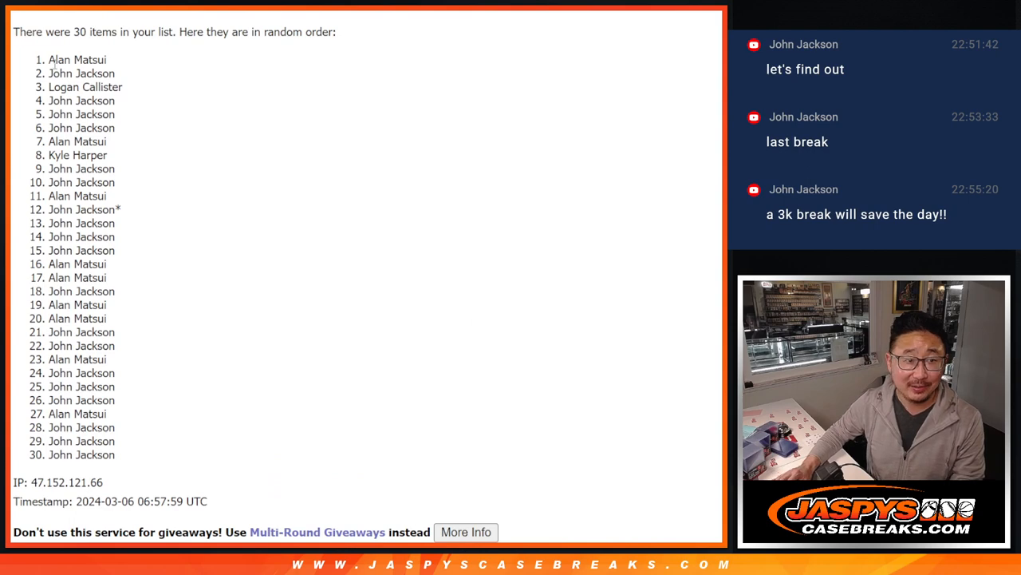
double_click(77, 59)
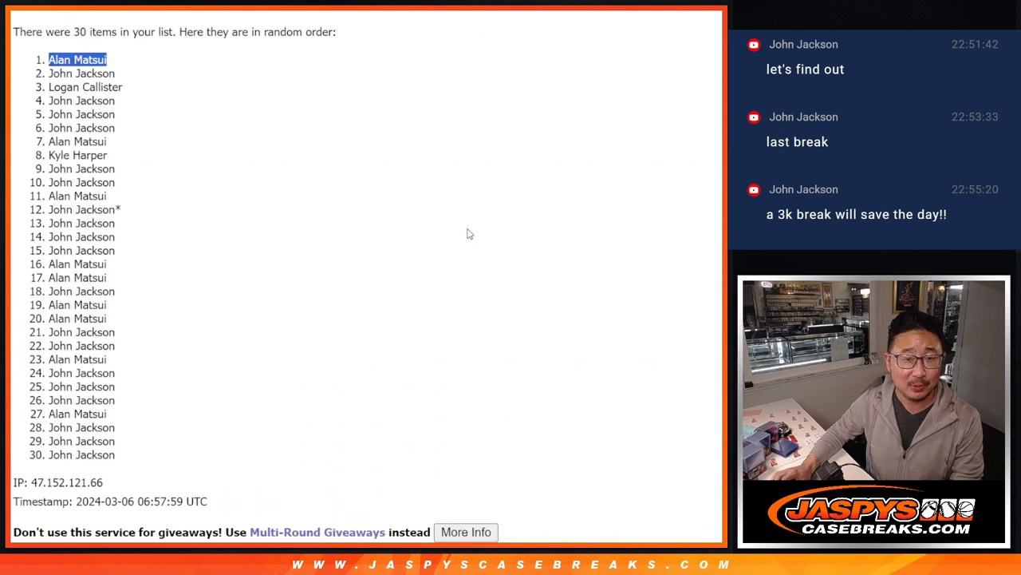
mouse_move(466, 231)
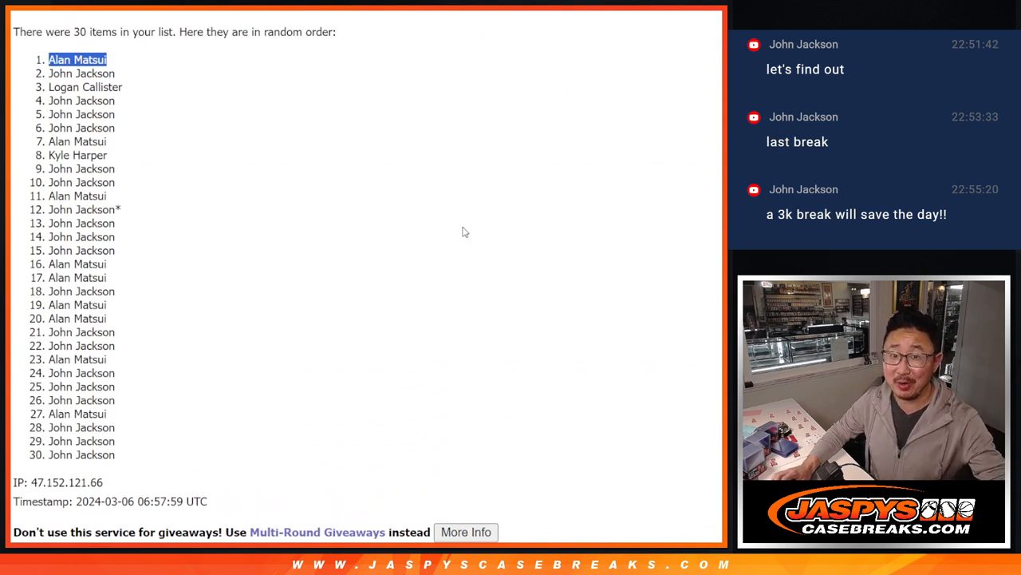